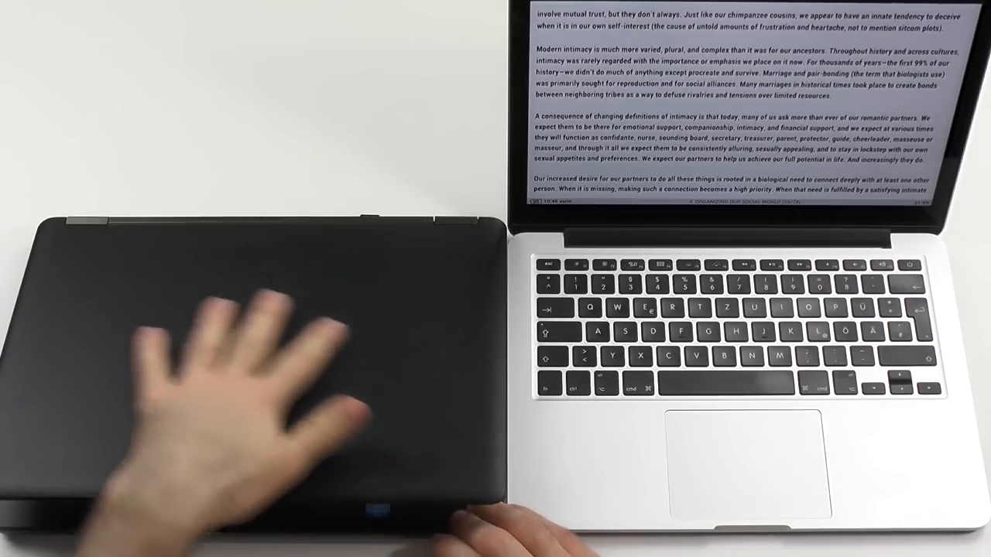
mouse_move(233, 426)
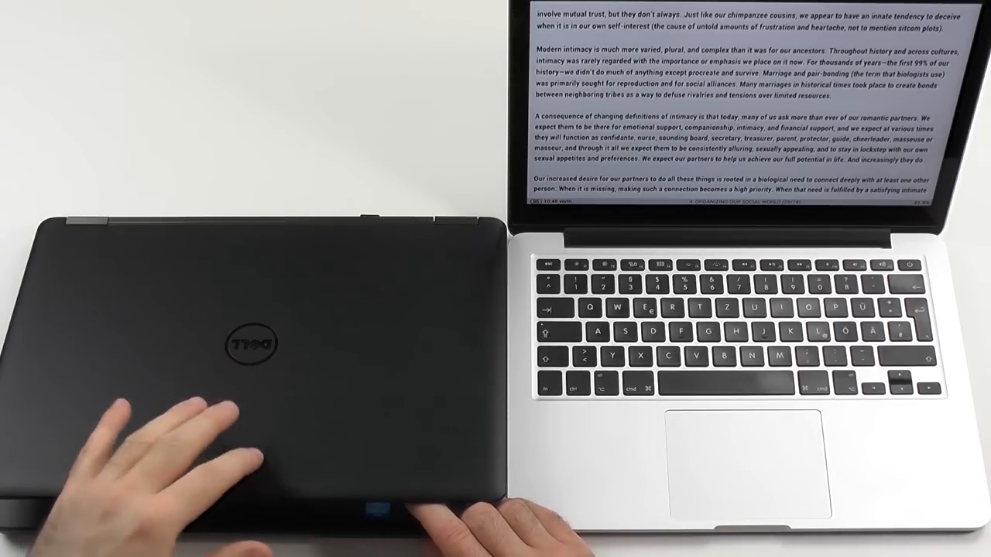